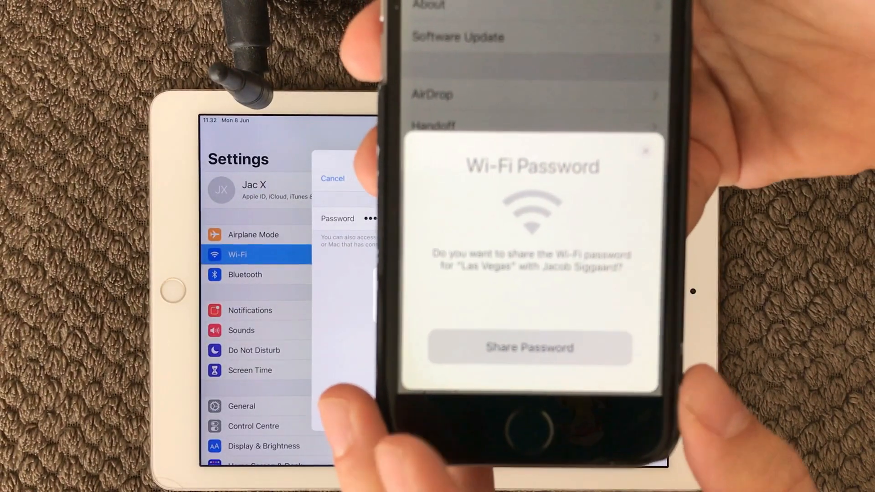
# - Share the Las Vegas Wi-Fi password from the iPhone so the iPad connects
pyautogui.click(529, 347)
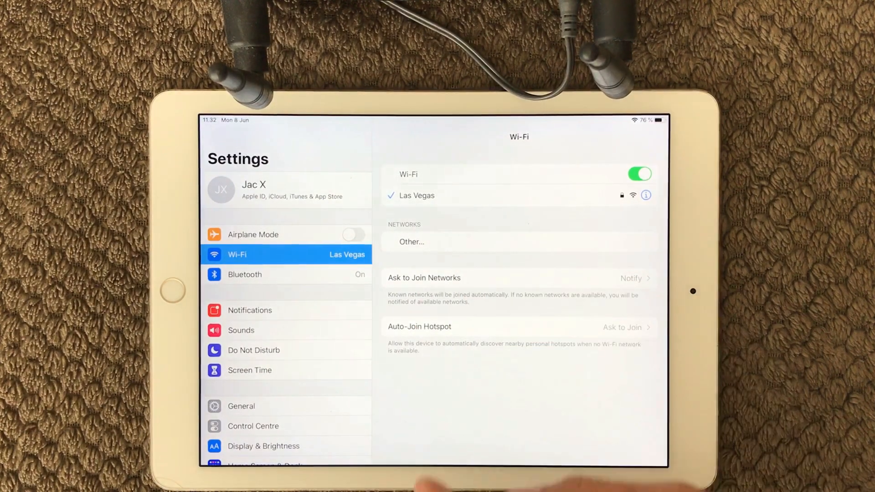
# - Forget the Las Vegas network so the iPad's Wi-Fi shows Not Connected
pyautogui.click(645, 195)
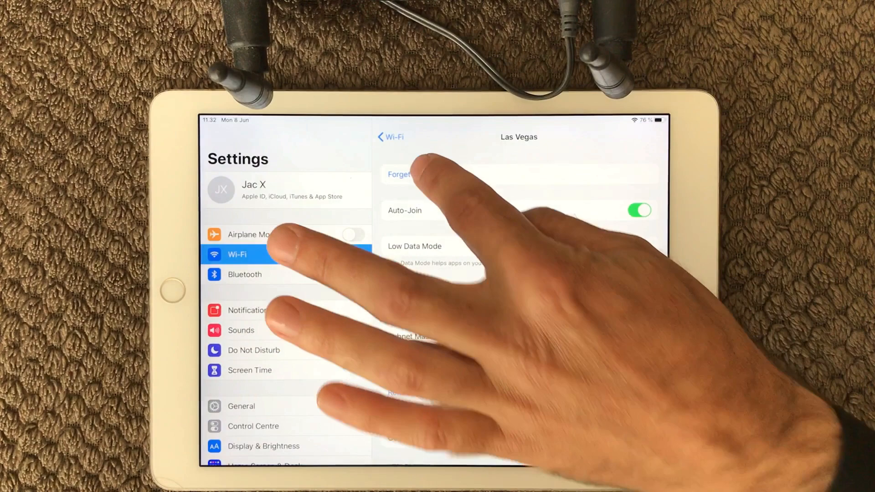
pyautogui.click(399, 174)
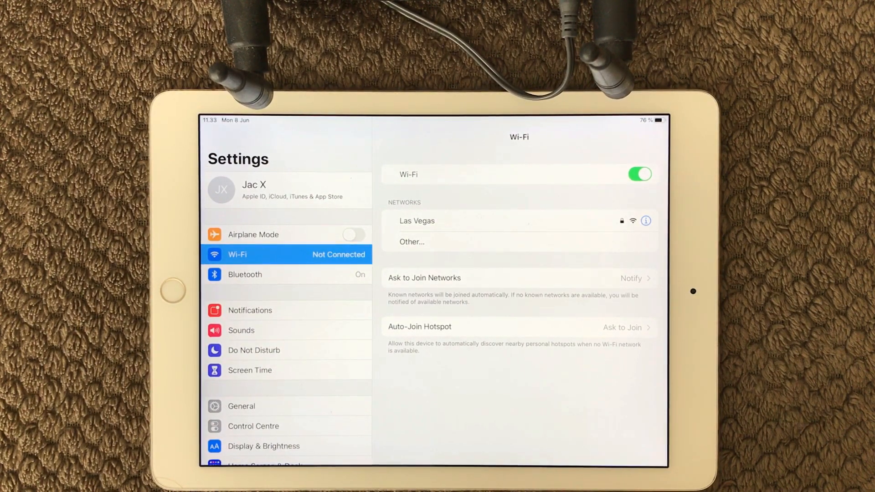
# - Rejoin Las Vegas after a wrong password attempt by sharing the password from the iPhone again
pyautogui.click(416, 221)
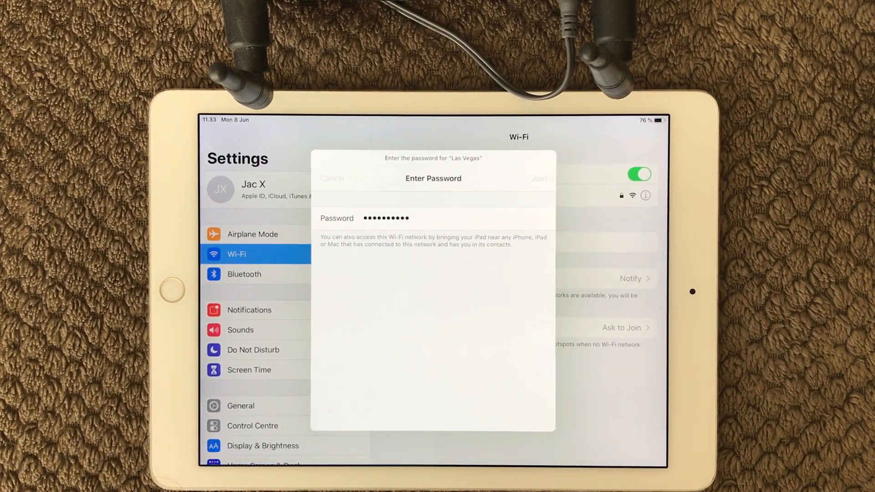
pyautogui.click(538, 178)
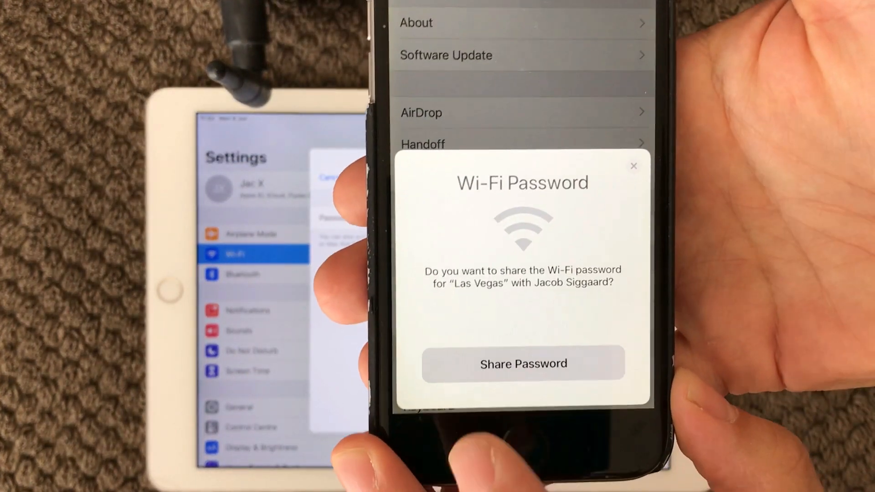
pyautogui.click(523, 364)
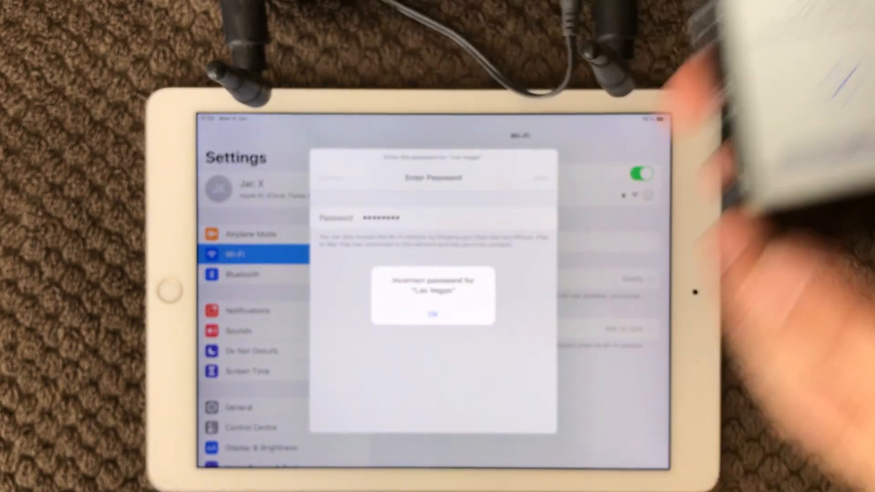
pyautogui.click(432, 313)
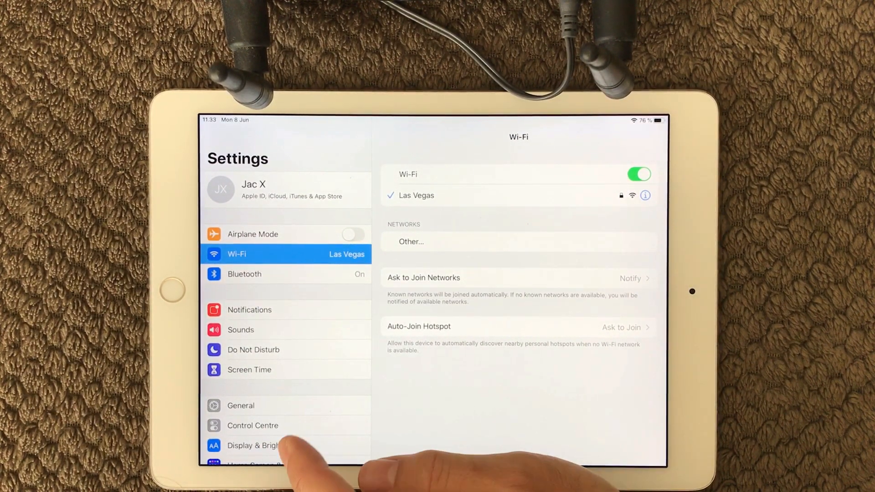
# - Show the Reset options under General while still on Las Vegas Wi-Fi
pyautogui.click(240, 405)
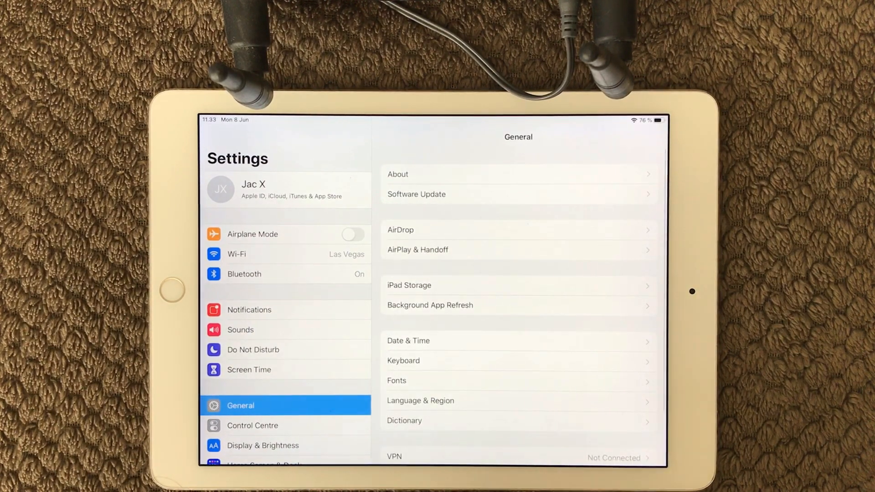
pyautogui.scroll(-3)
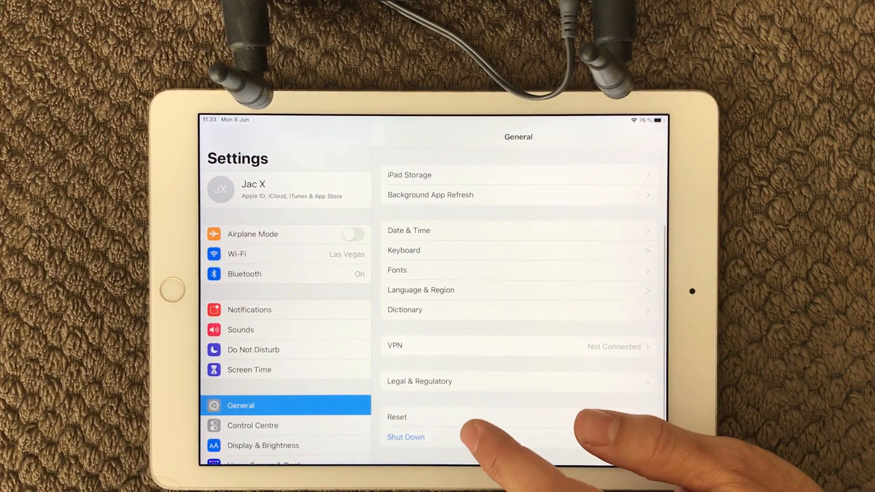
pyautogui.click(396, 417)
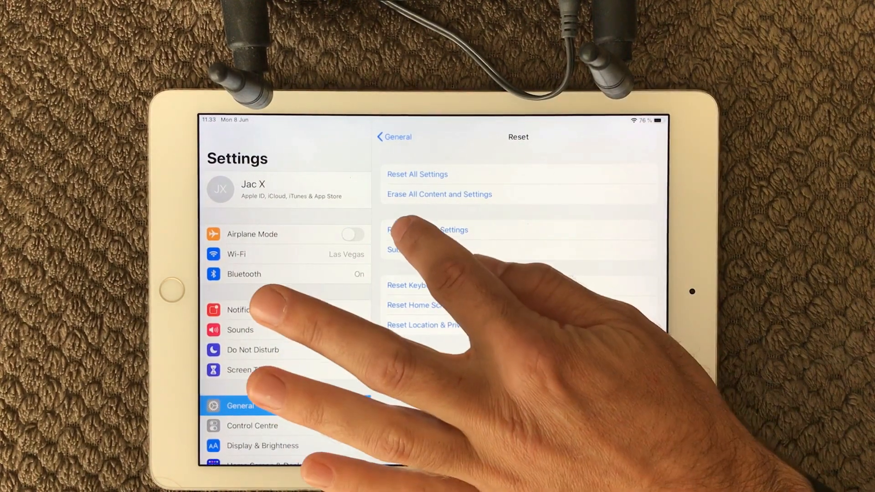
# - Point out Reset Network Settings as a fix, then return to the General settings list
pyautogui.click(416, 230)
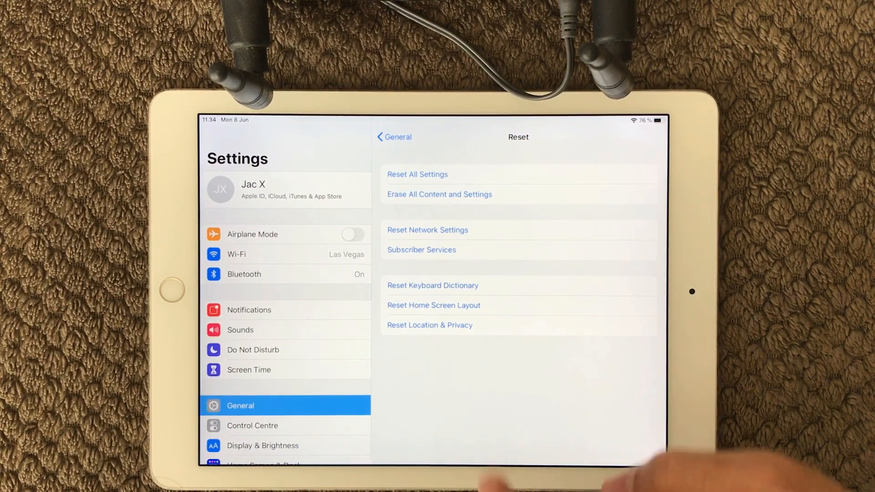
pyautogui.click(394, 136)
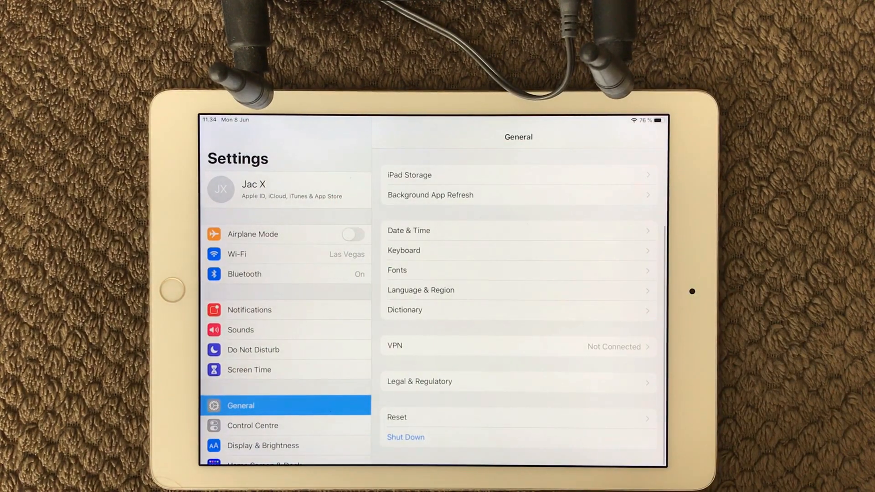